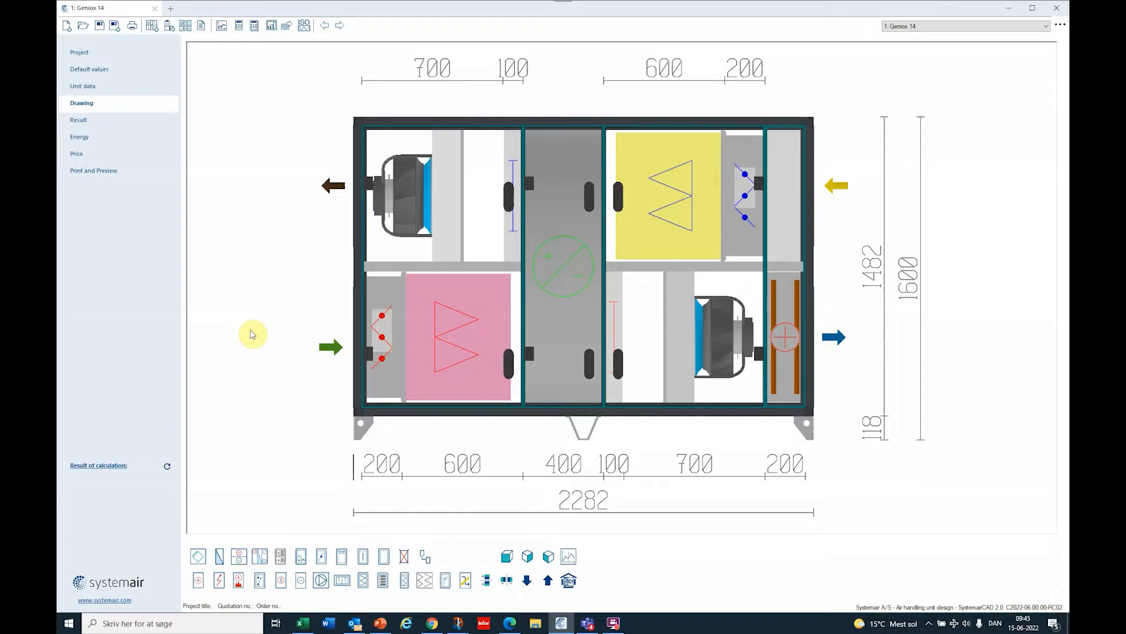
pyautogui.moveTo(258, 305)
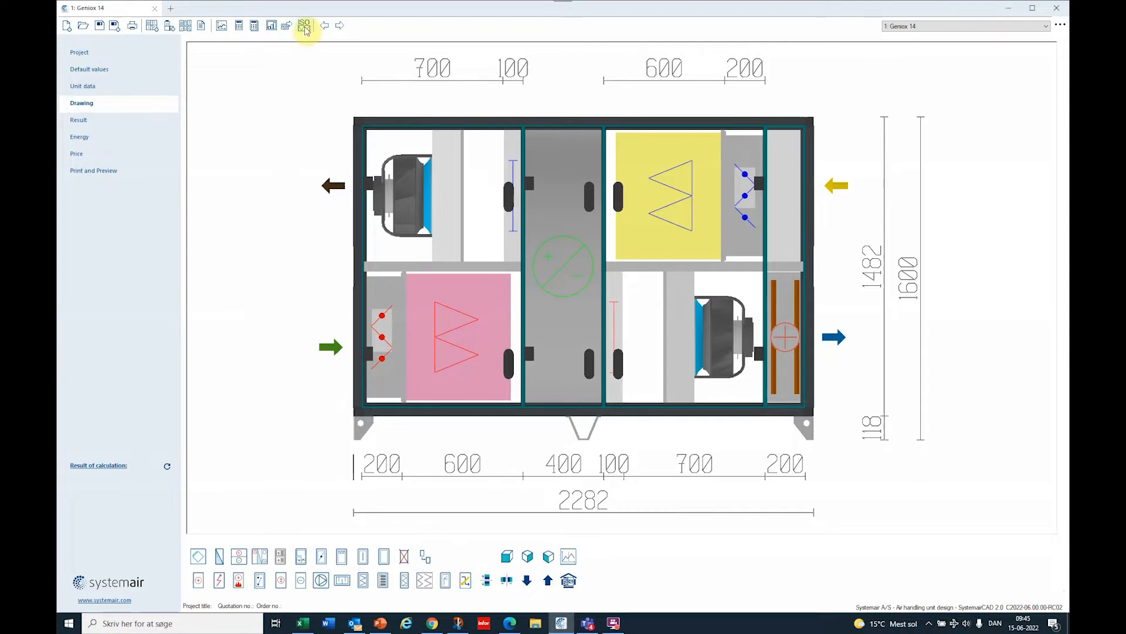
# Step: Review the ISO 16890 efficiency calculation showing M6 + F9 give ePM1 90.25%, leaving filter settings unchanged
pyautogui.click(302, 27)
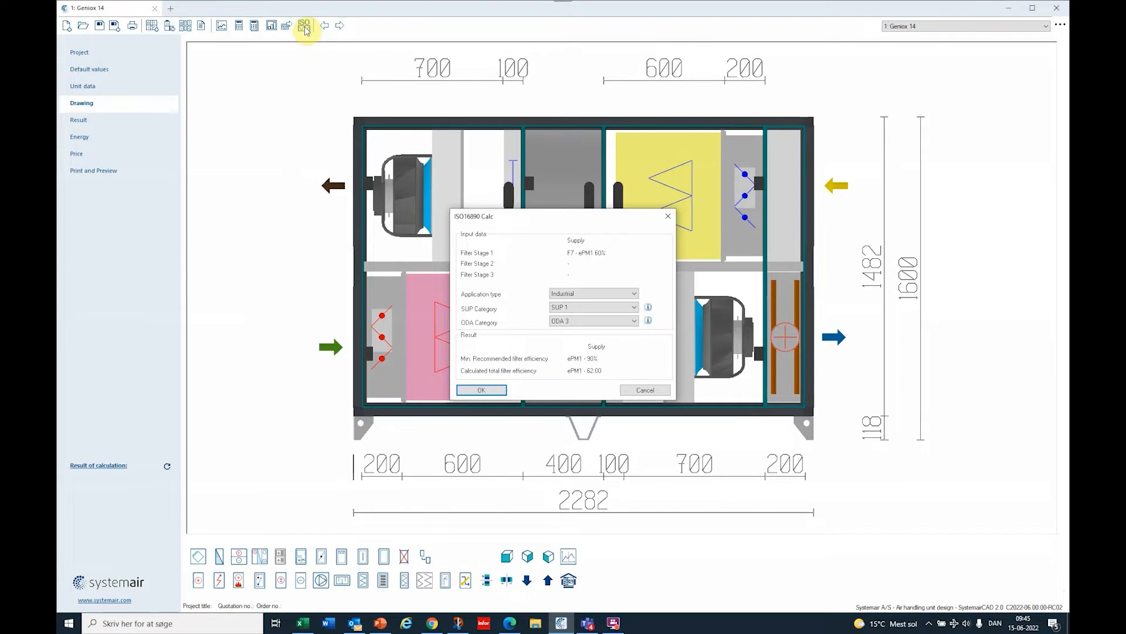
pyautogui.click(481, 390)
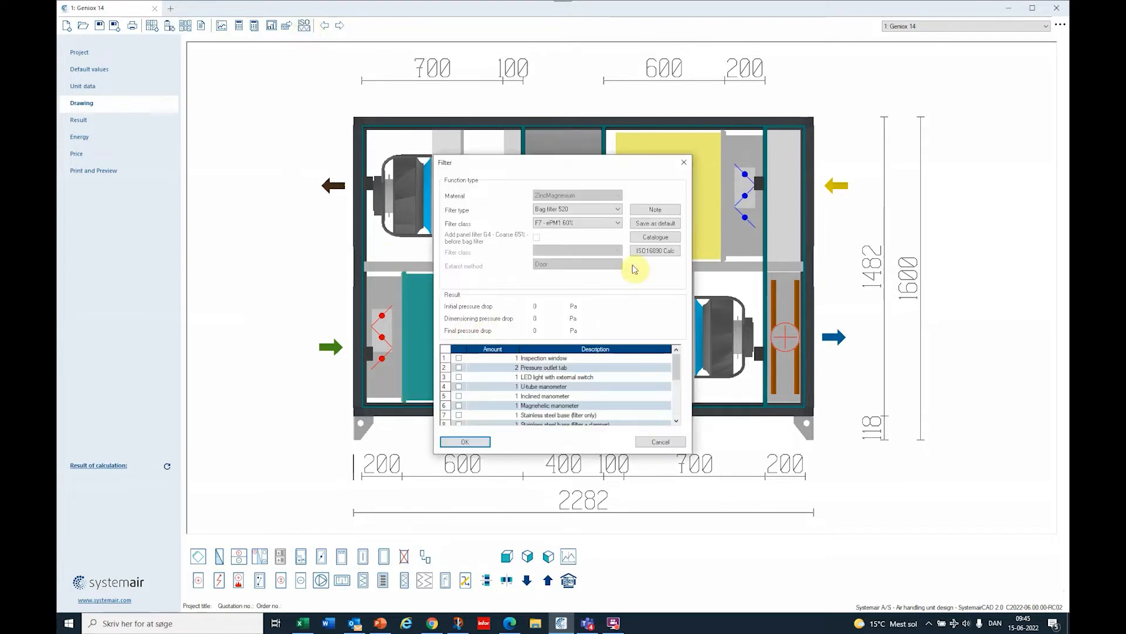
pyautogui.click(654, 249)
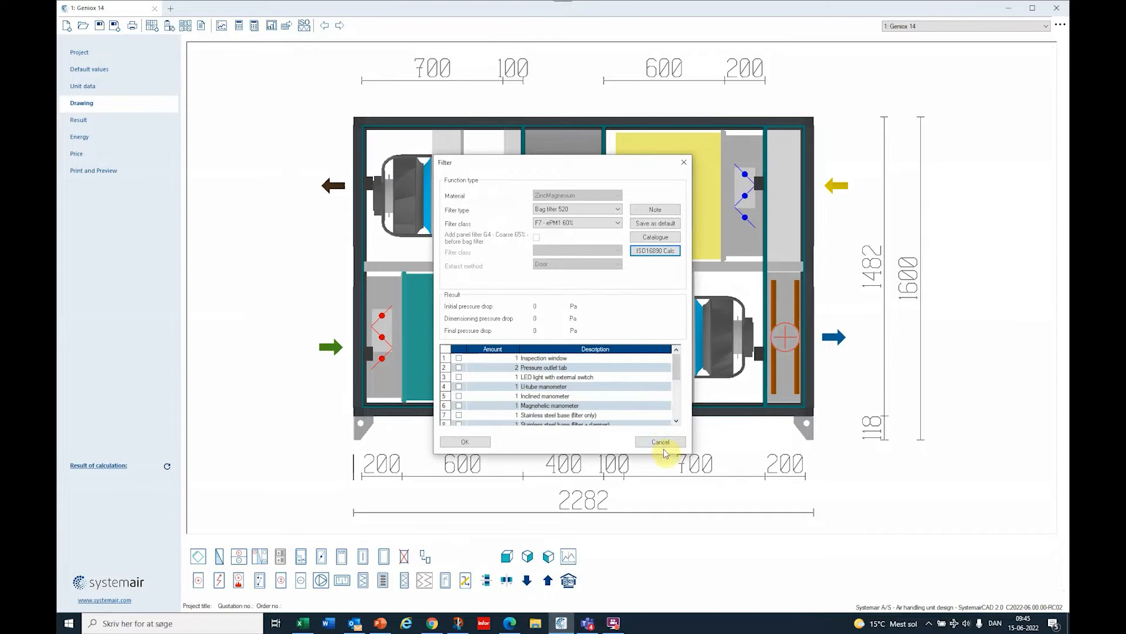
pyautogui.click(661, 441)
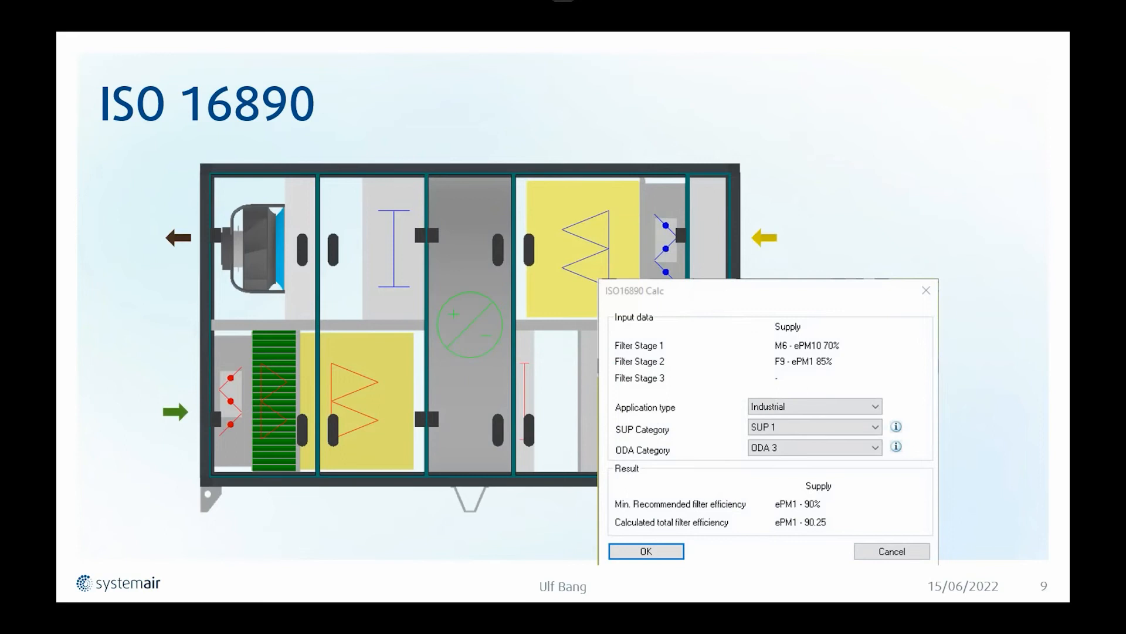
# Step: Add a supply panel filter section with filter class M6 - ePM10 70%
pyautogui.click(646, 551)
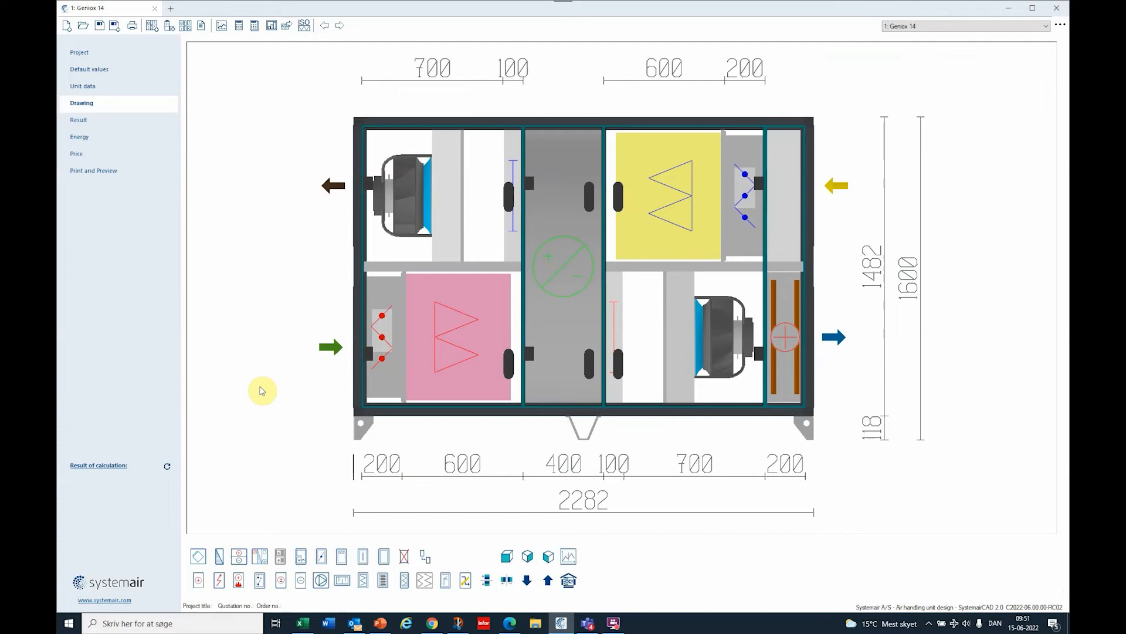
pyautogui.moveTo(282, 411)
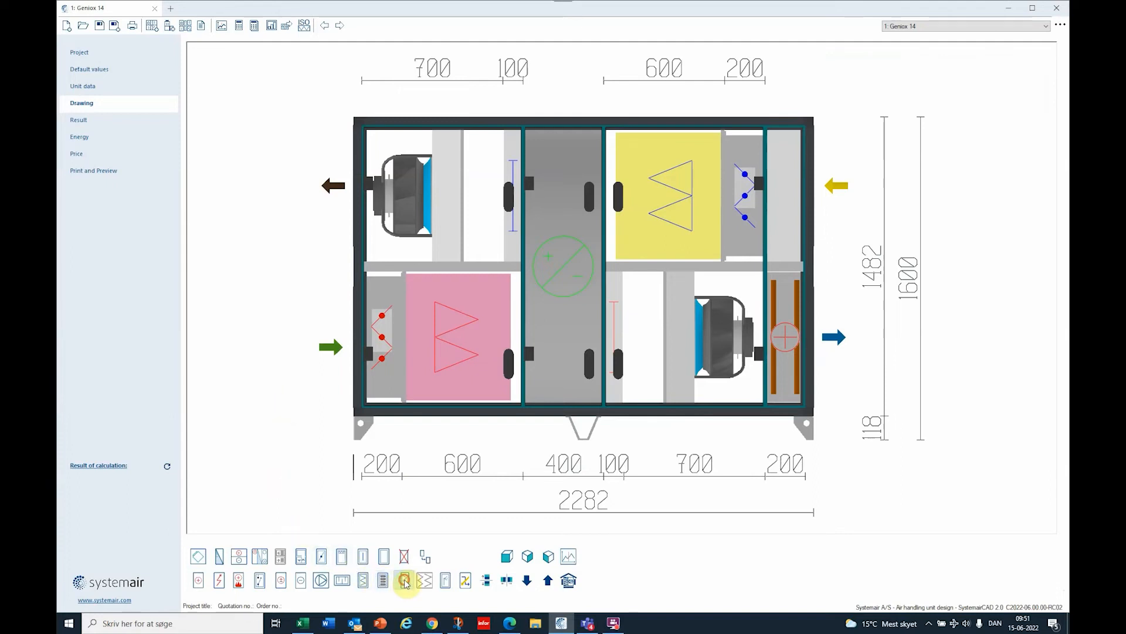
pyautogui.click(402, 580)
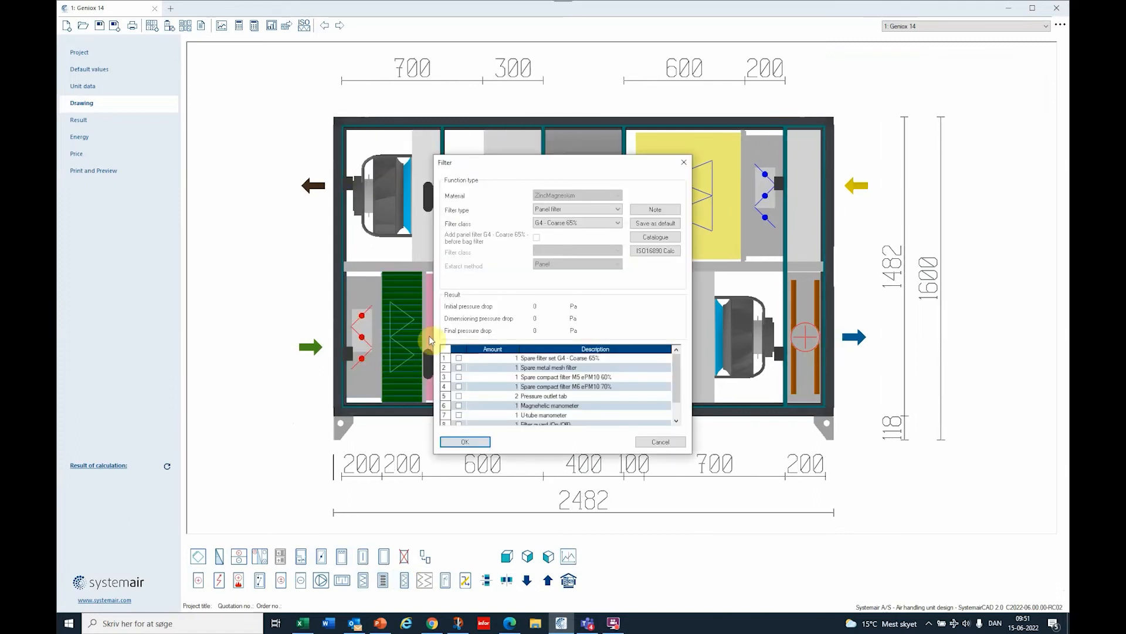
pyautogui.click(617, 223)
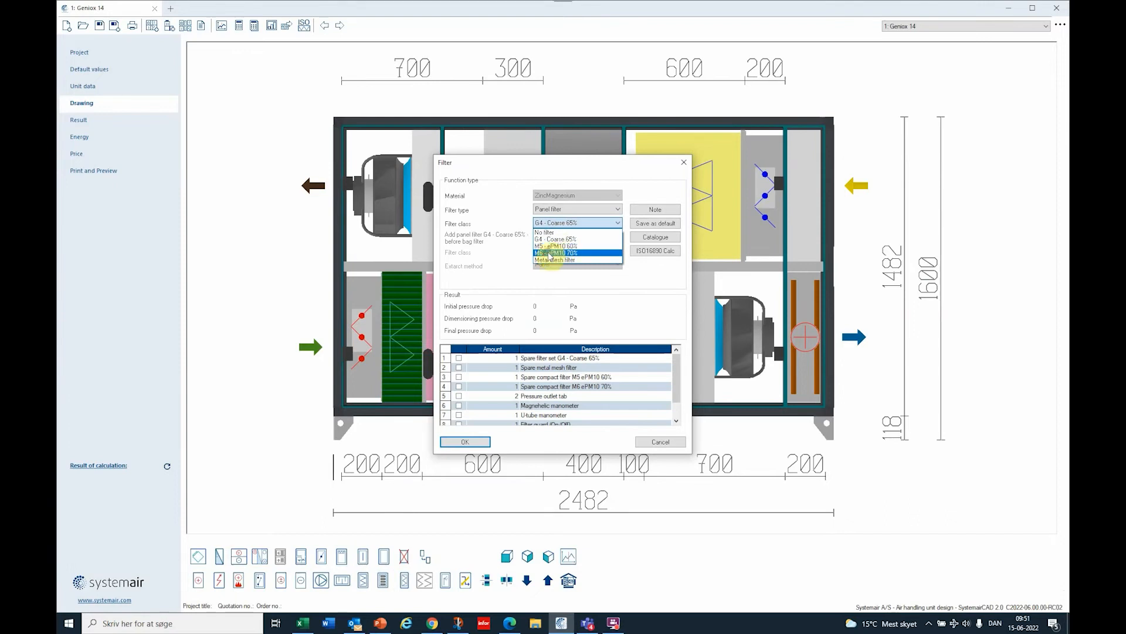
pyautogui.click(465, 442)
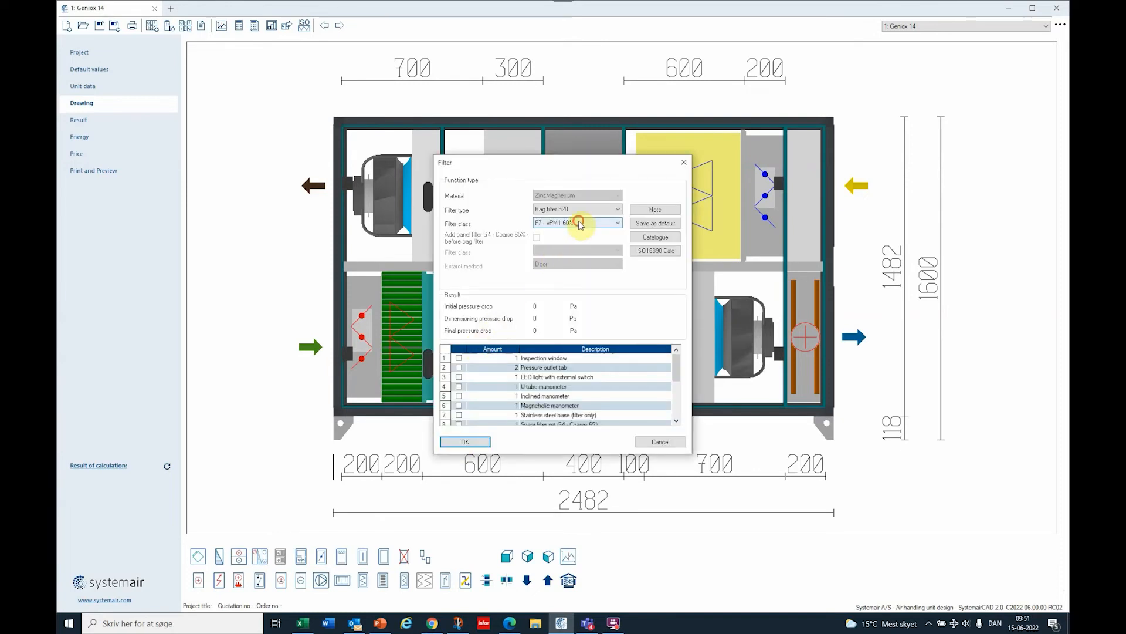
# Step: Upgrade the supply bag filter to class F9 - ePM1 85% and confirm
pyautogui.click(617, 223)
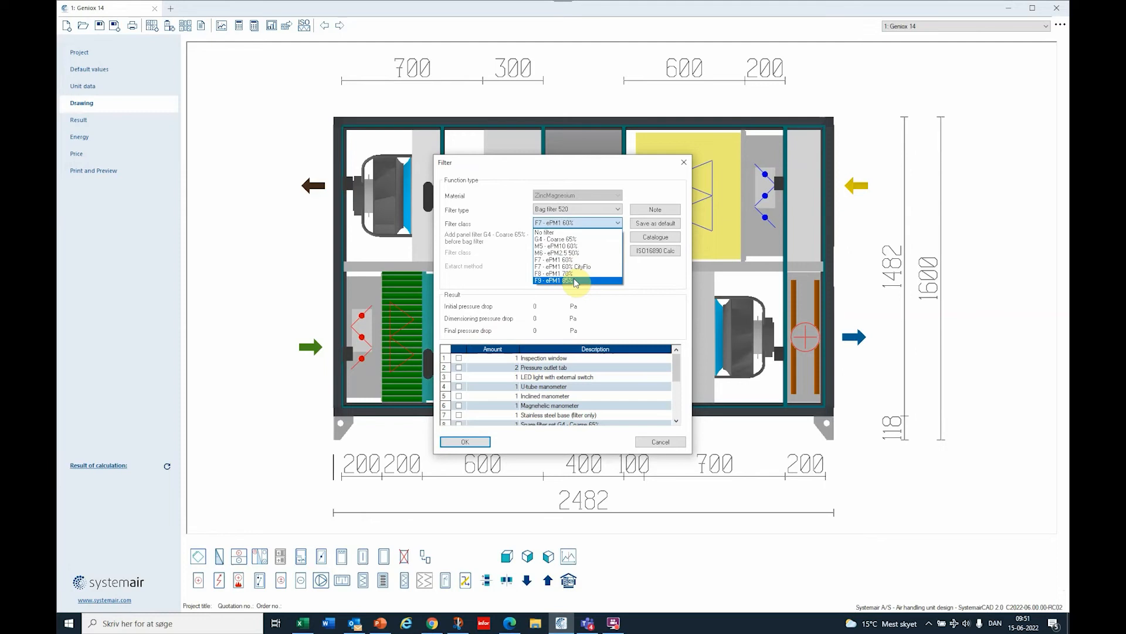
pyautogui.click(568, 281)
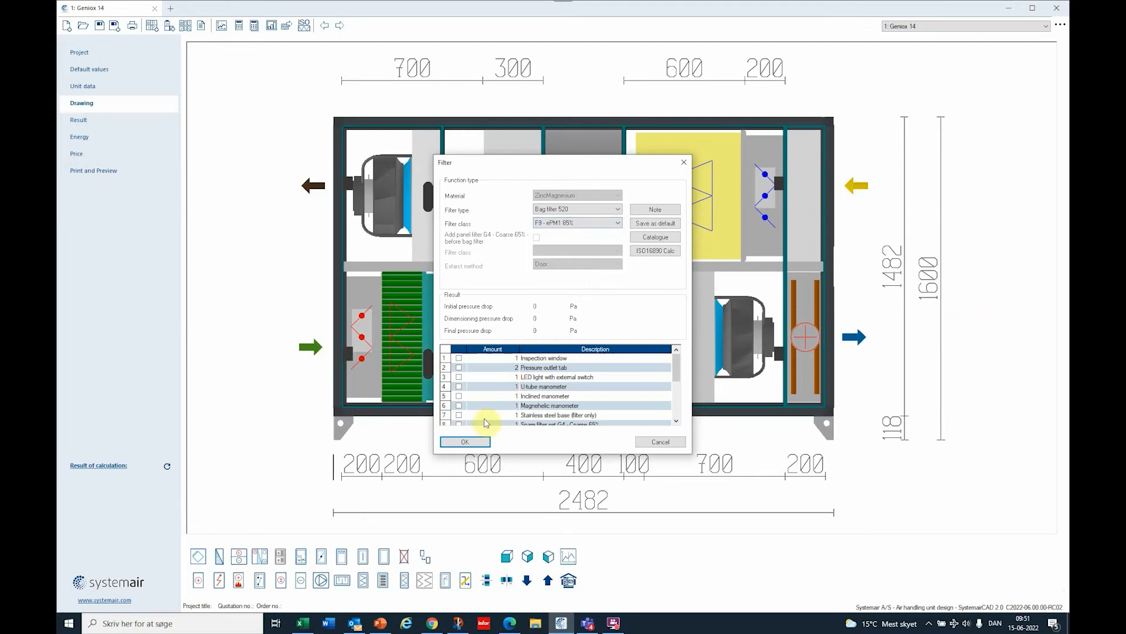
pyautogui.click(464, 441)
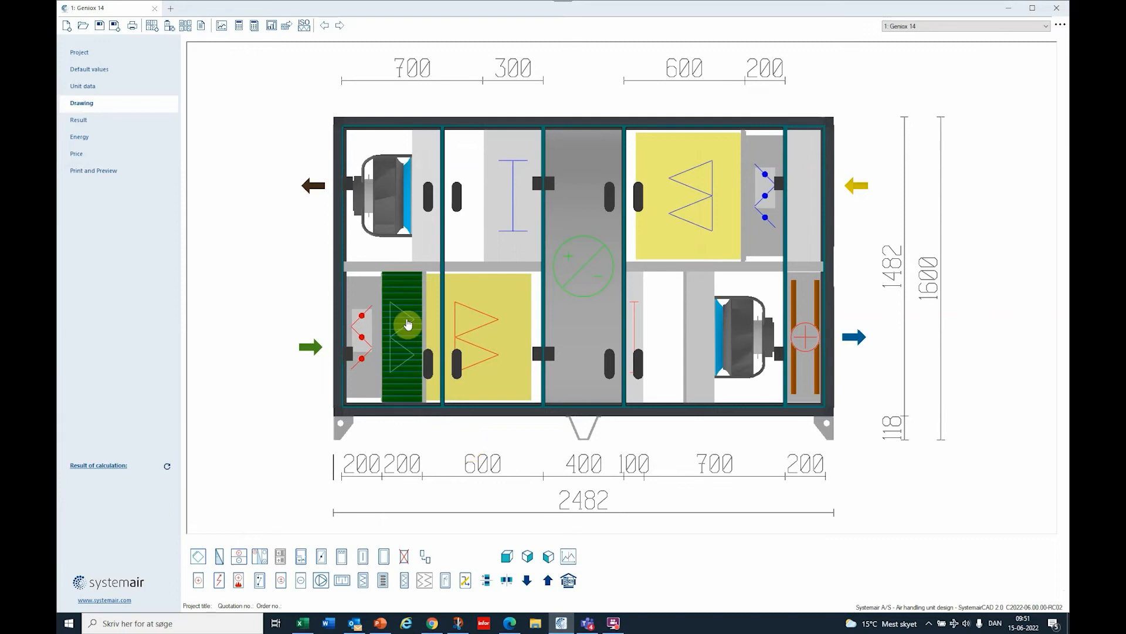
pyautogui.click(488, 343)
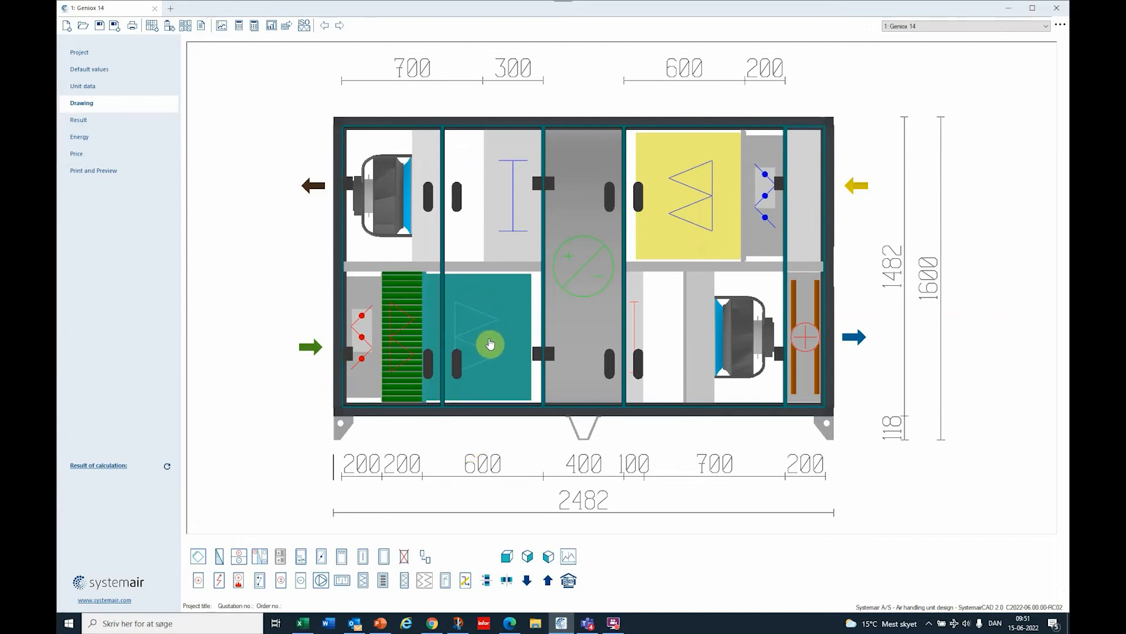
pyautogui.click(303, 26)
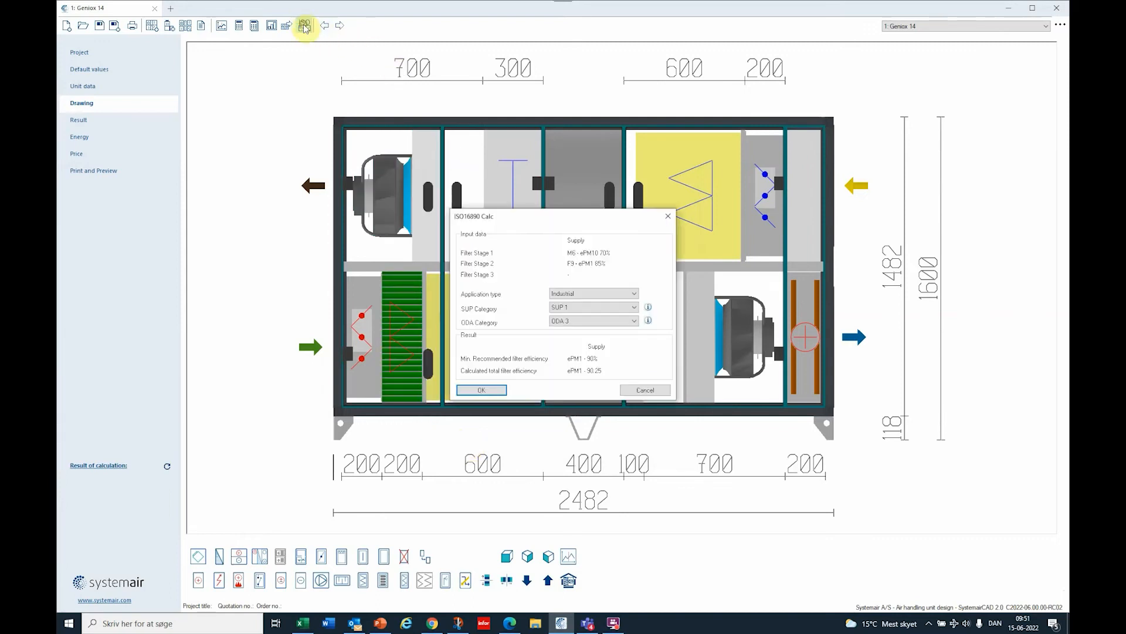
pyautogui.moveTo(460, 228)
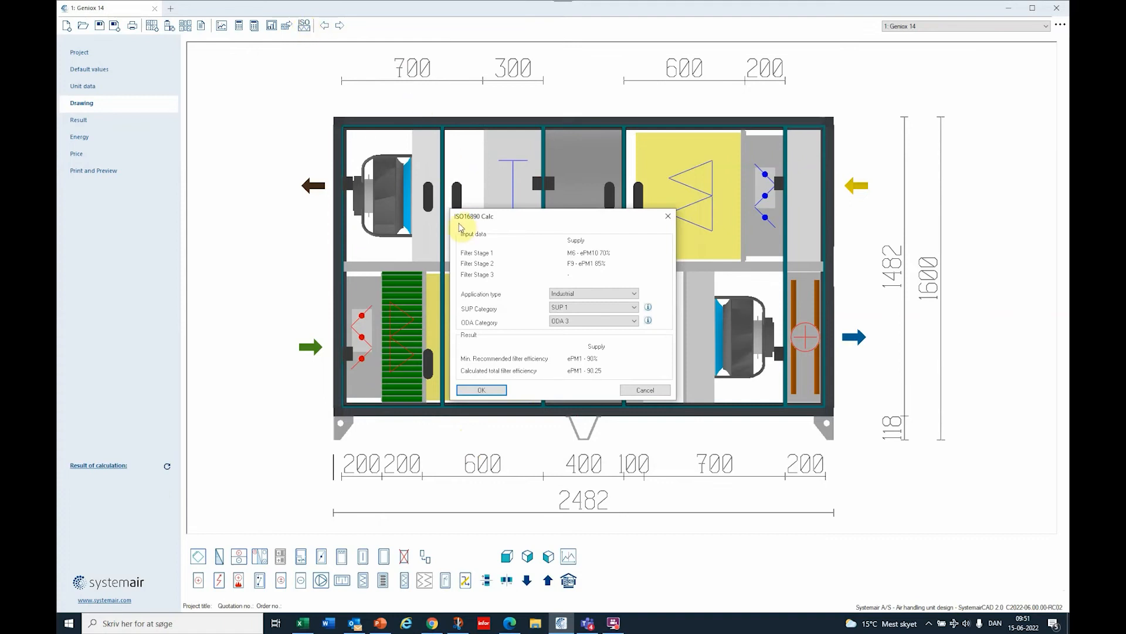
pyautogui.moveTo(483, 223)
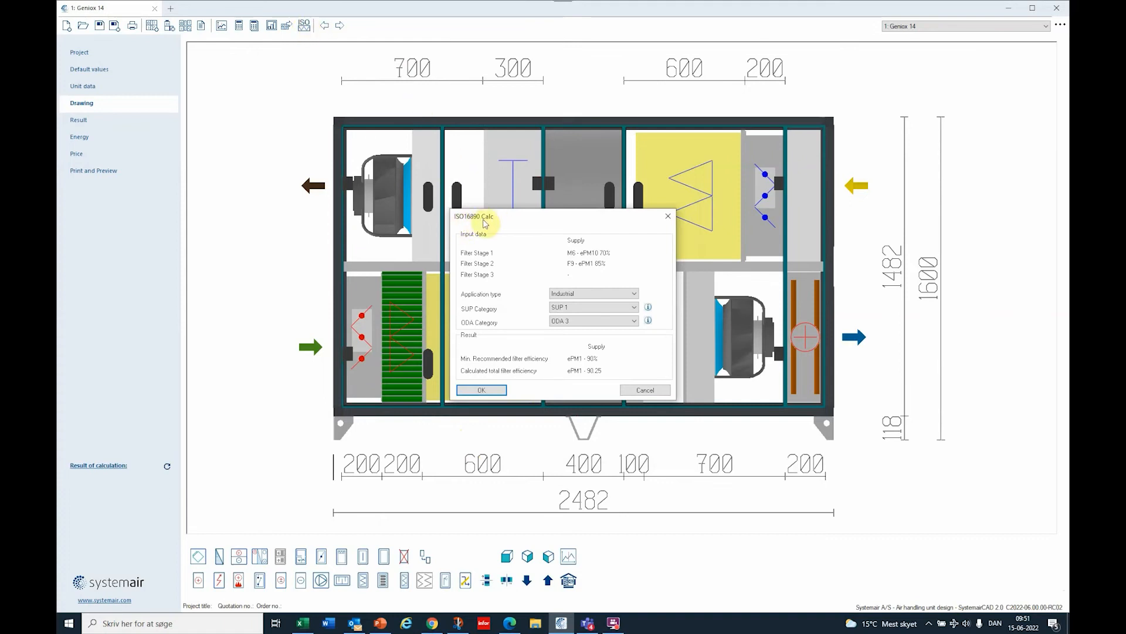
pyautogui.moveTo(623, 298)
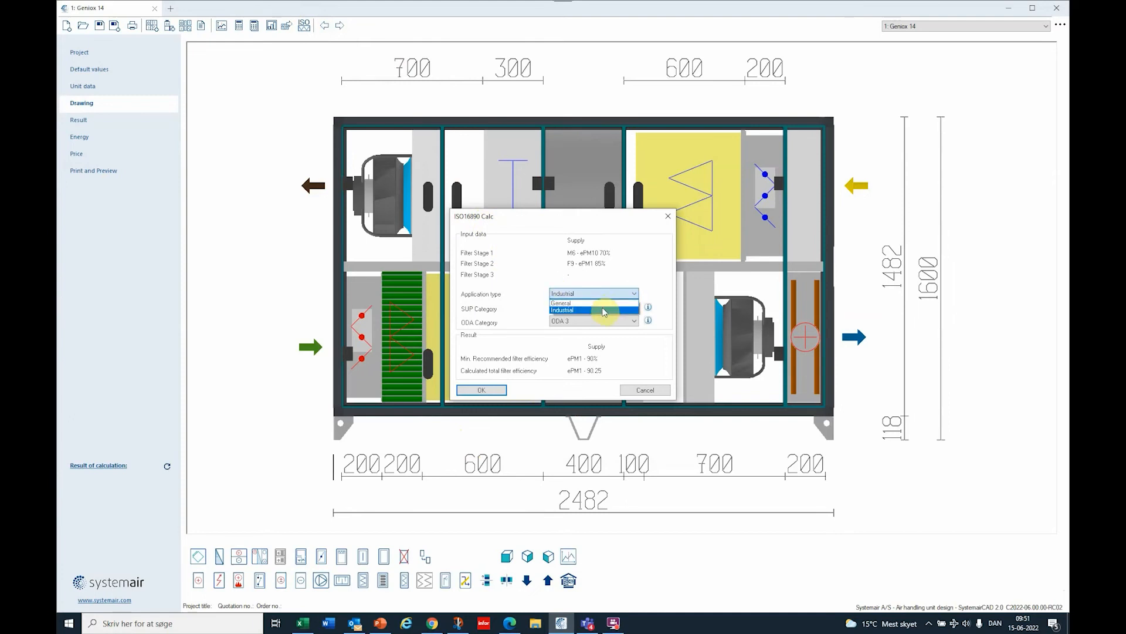
pyautogui.click(593, 310)
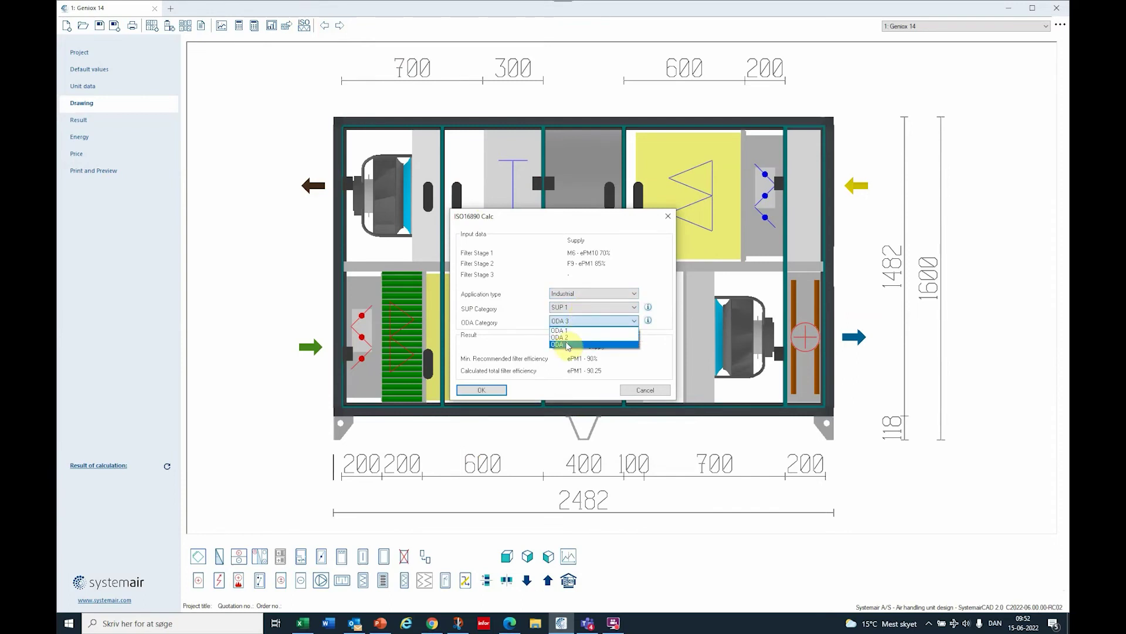
pyautogui.click(561, 345)
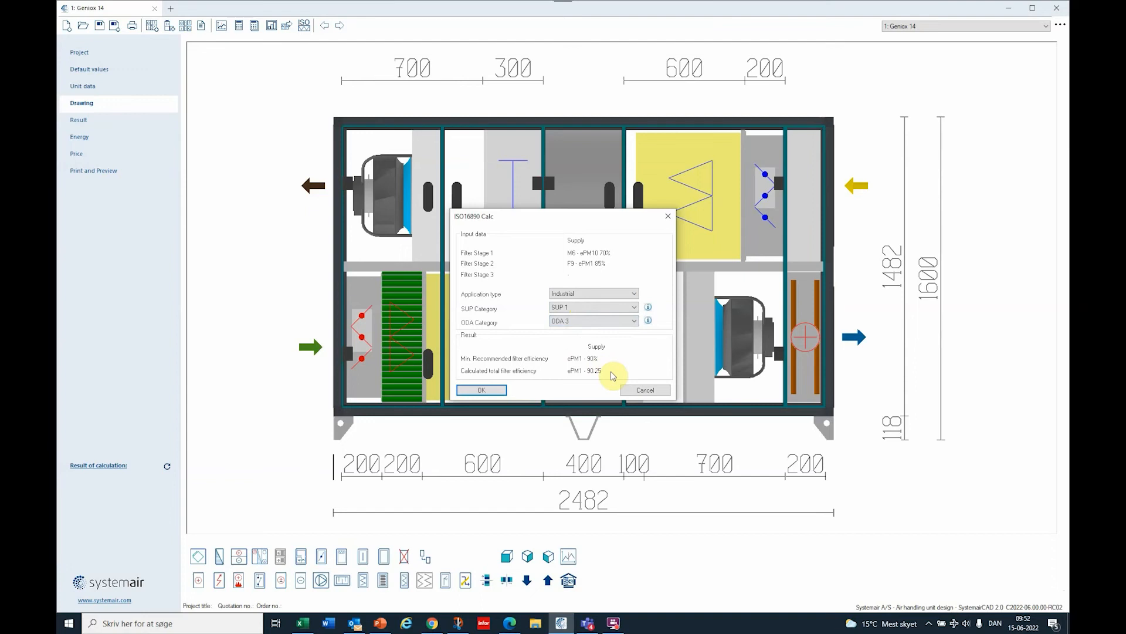
pyautogui.moveTo(472, 364)
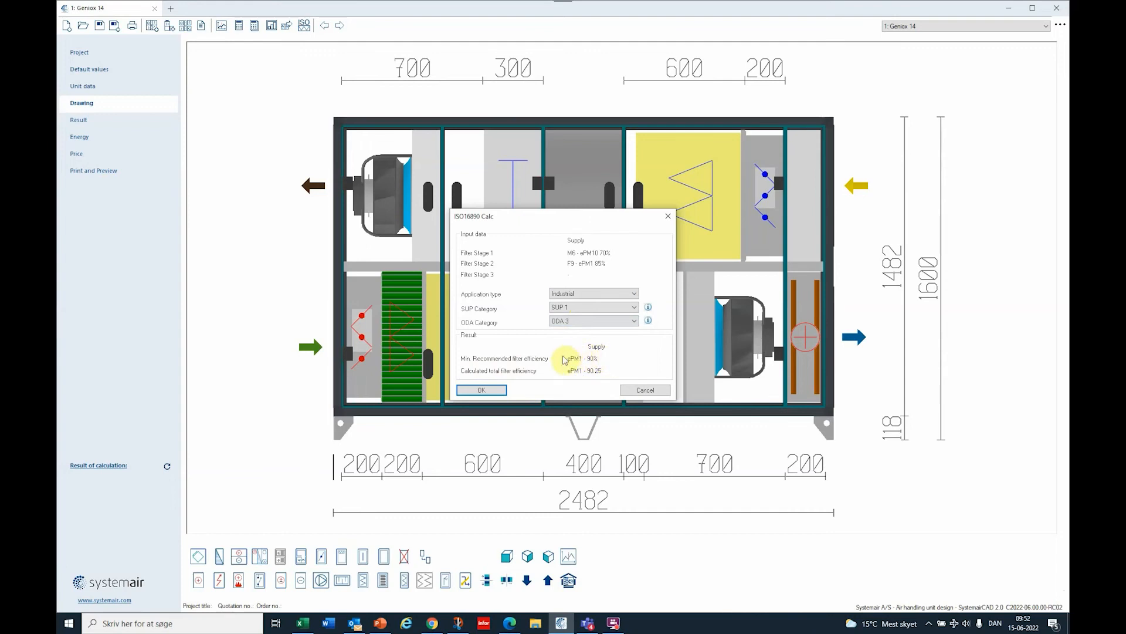
pyautogui.moveTo(474, 259)
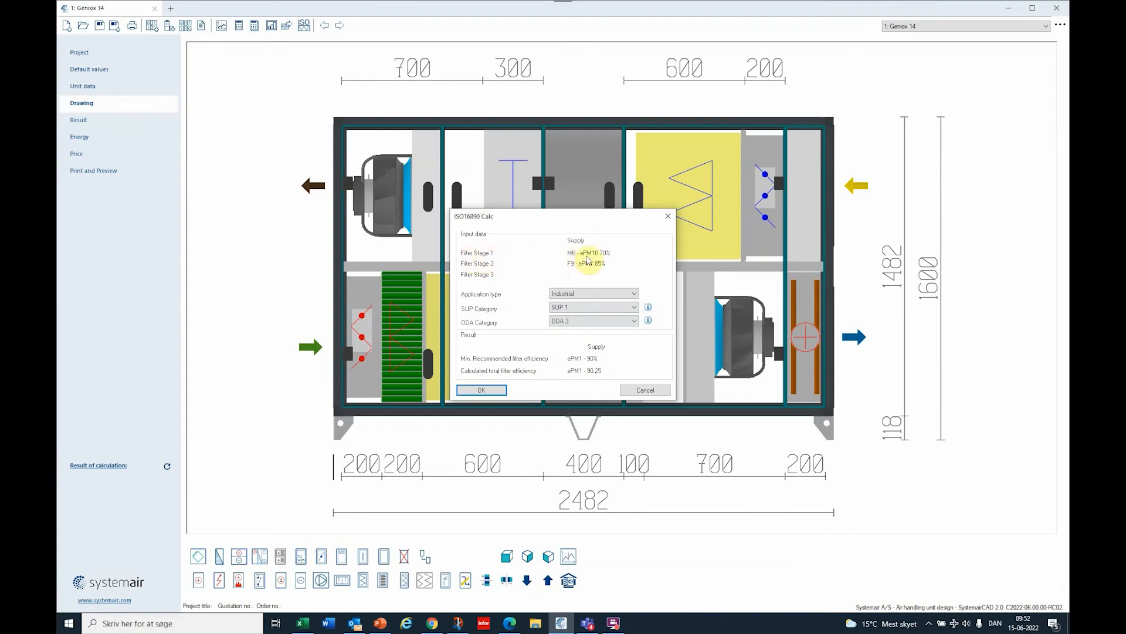
pyautogui.moveTo(511, 281)
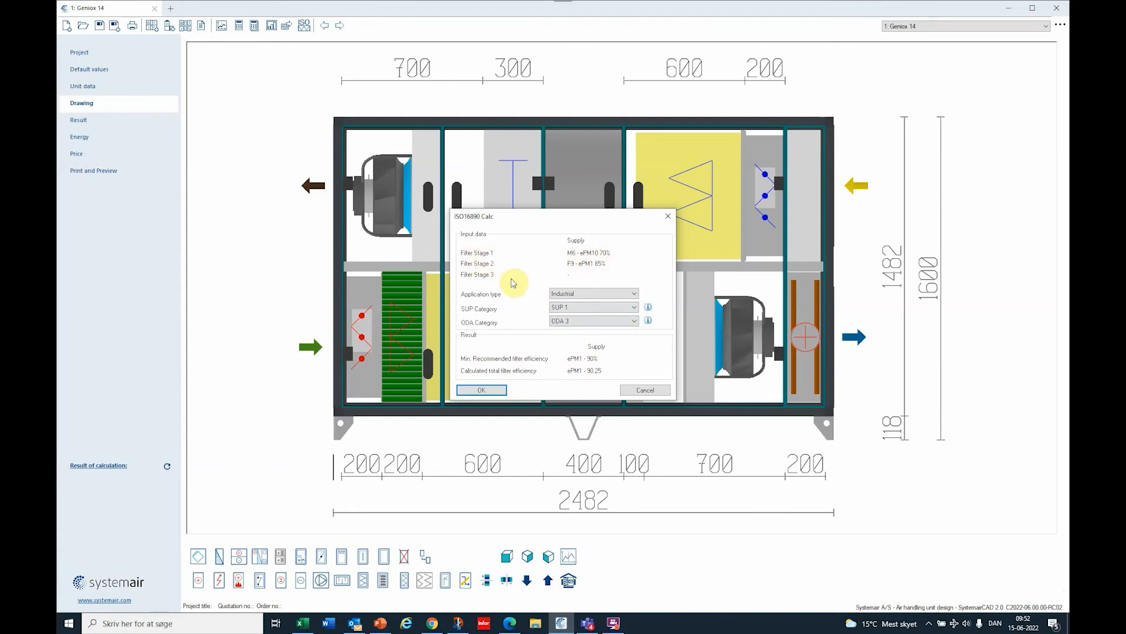
pyautogui.moveTo(589, 273)
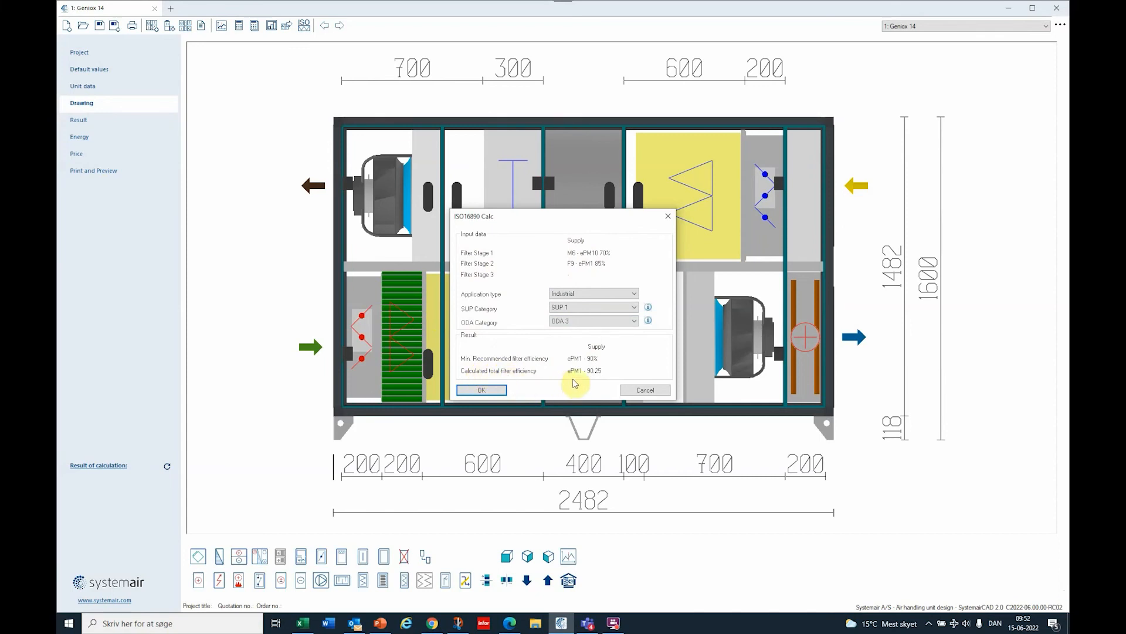
pyautogui.moveTo(591, 377)
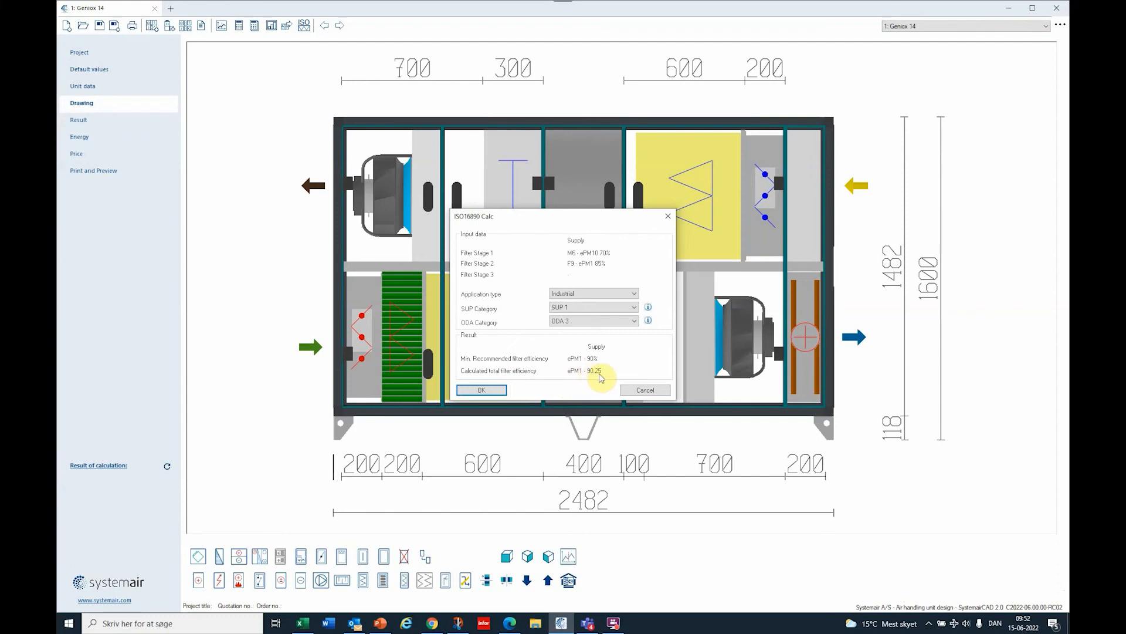
pyautogui.moveTo(593, 361)
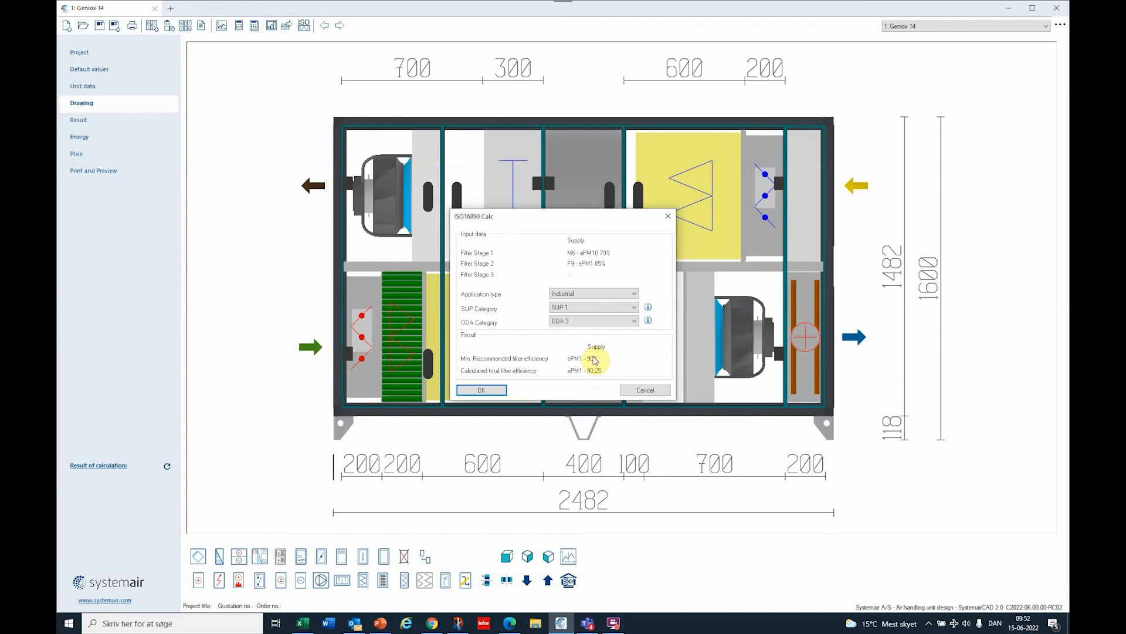
pyautogui.click(481, 389)
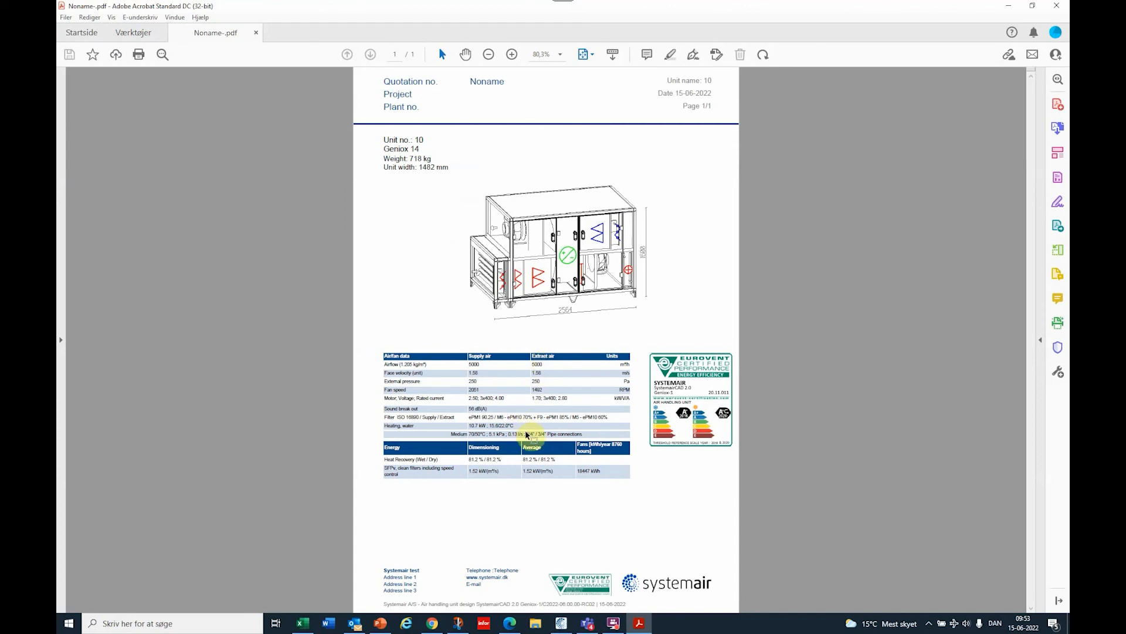
# Step: Zoom the quotation PDF to 200% on the Filter ISO 16890 row reading ePM1 90.25 / M6 + F9
pyautogui.click(511, 54)
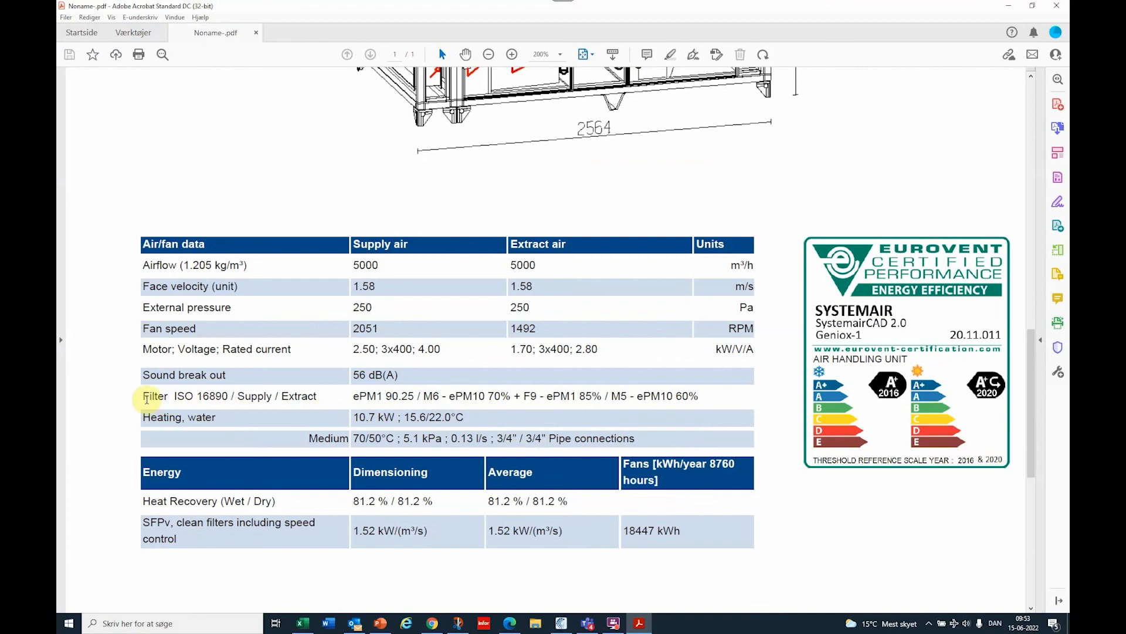
pyautogui.doubleClick(213, 397)
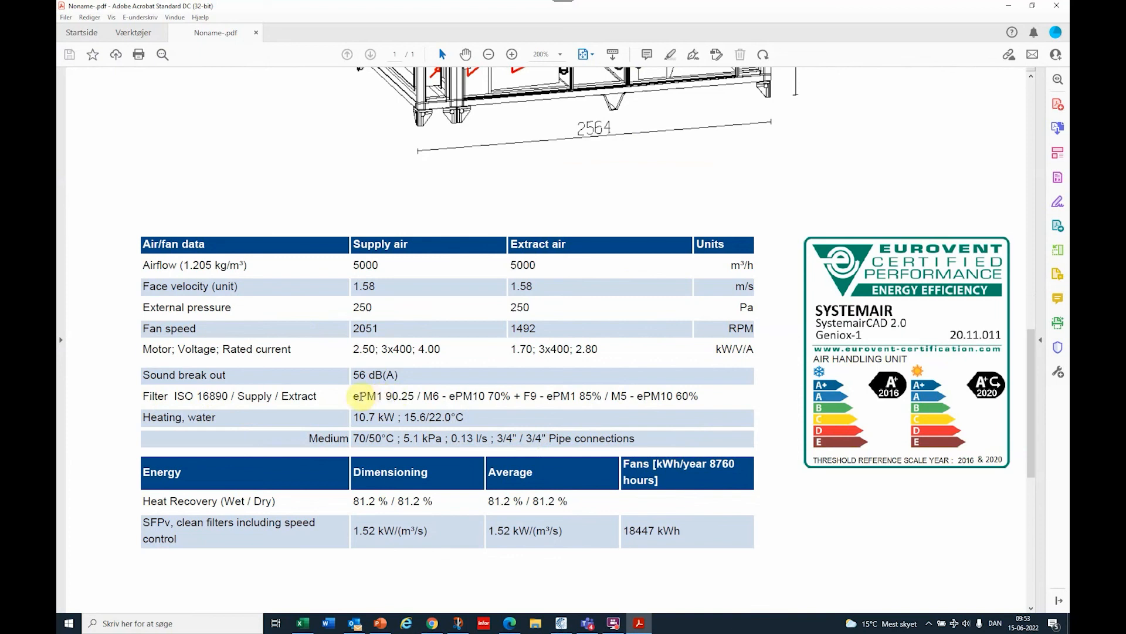
pyautogui.moveTo(399, 399)
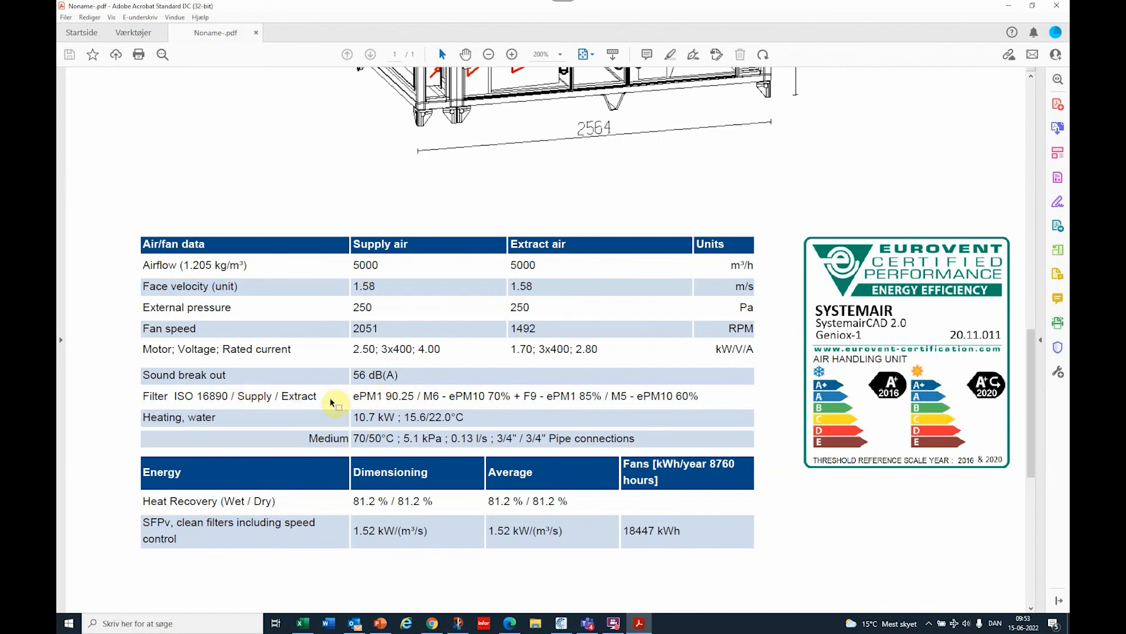
pyautogui.doubleClick(490, 396)
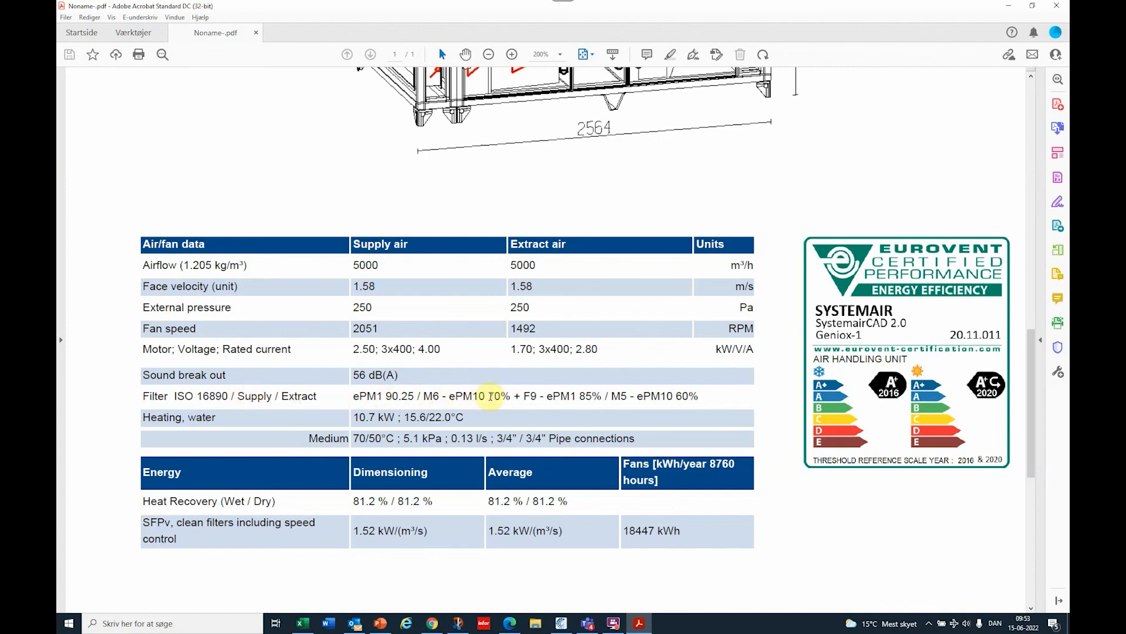